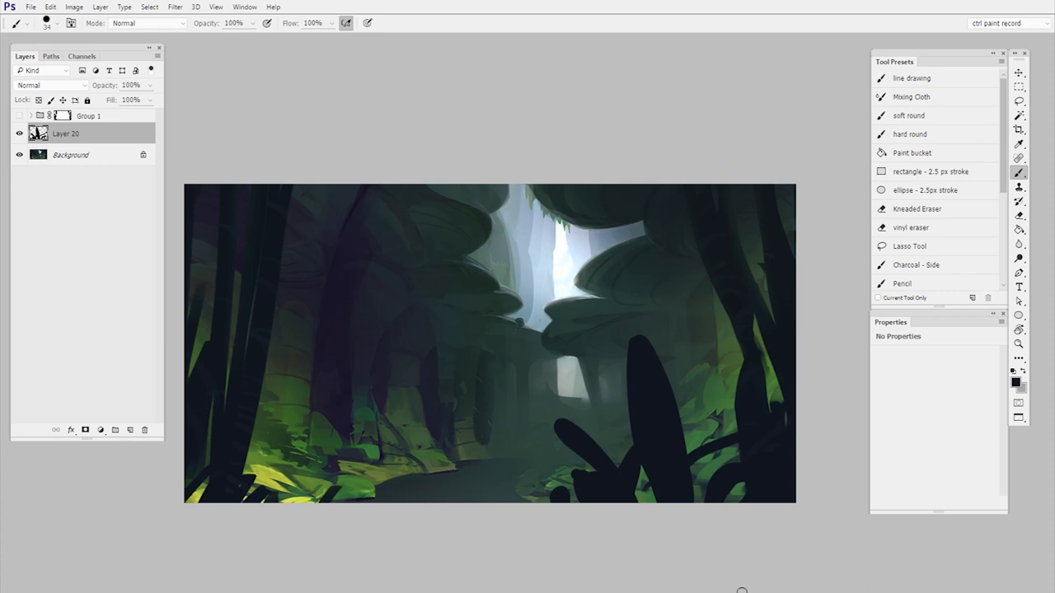
Expand Group 1 to reveal the Layer 19 sphere copies inside it.
left_click(82, 56)
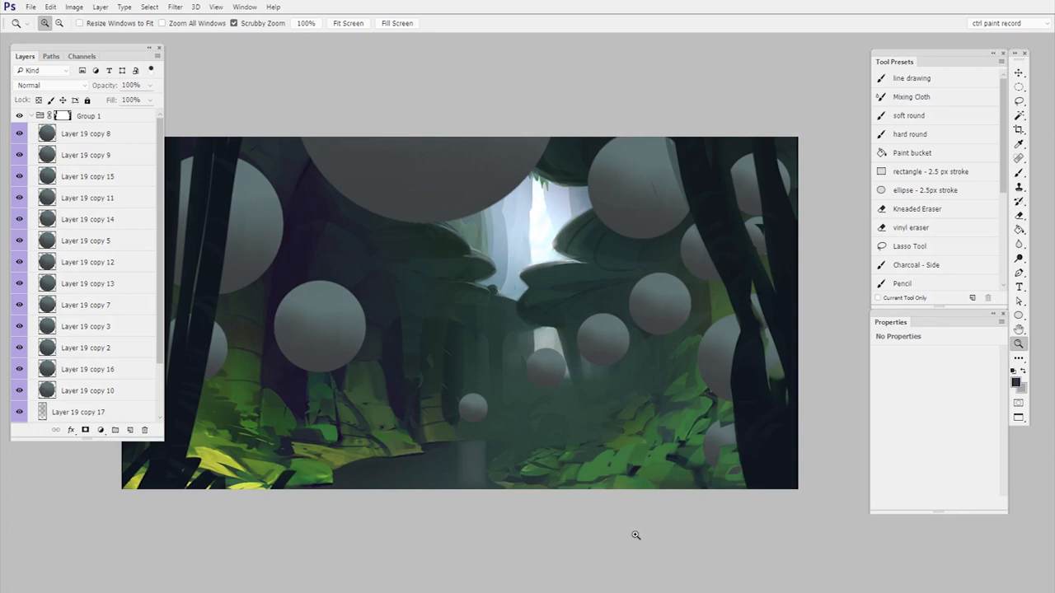
mouse_move(745, 432)
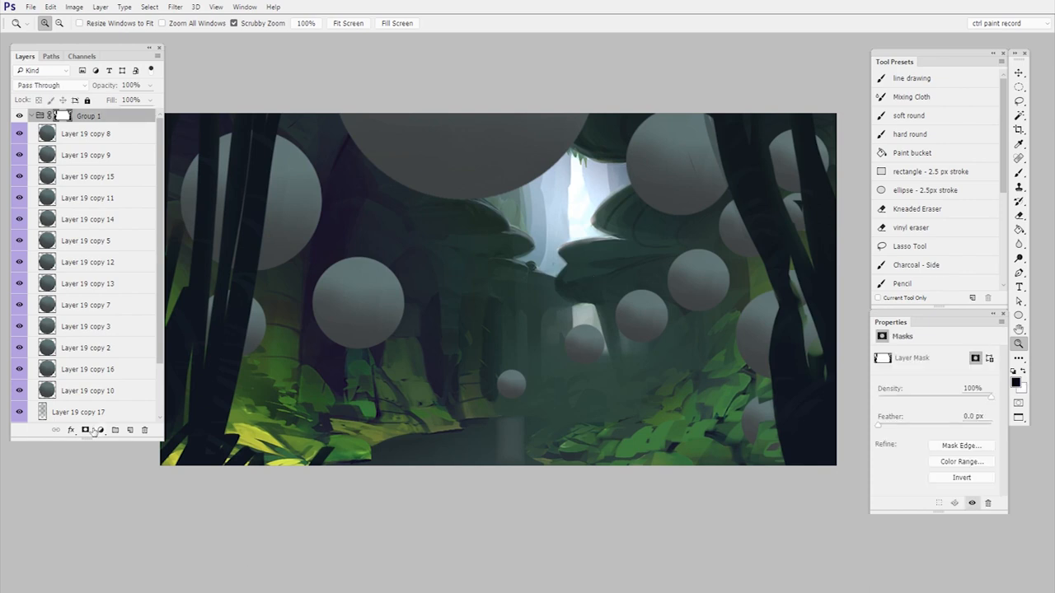
Add a dark-to-orange Gradient Map adjustment and clip it to Group 1.
left_click(102, 430)
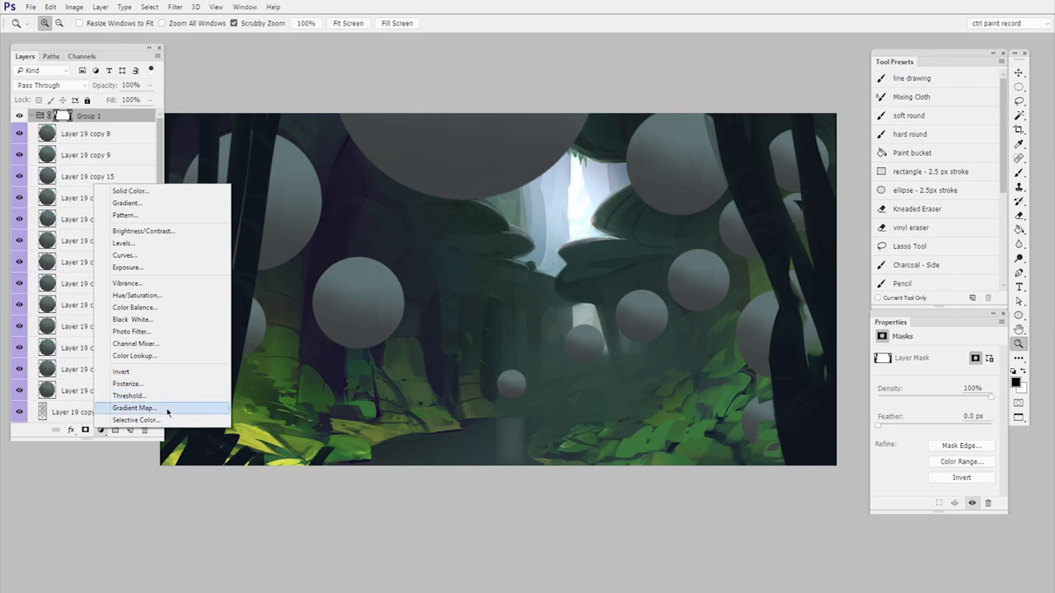
left_click(134, 409)
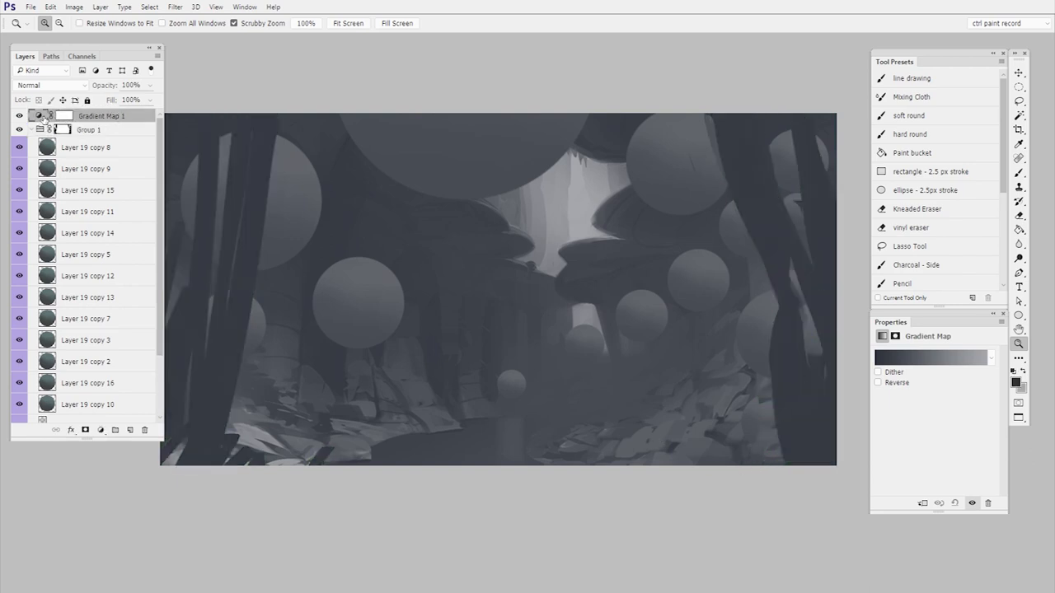
left_click(931, 356)
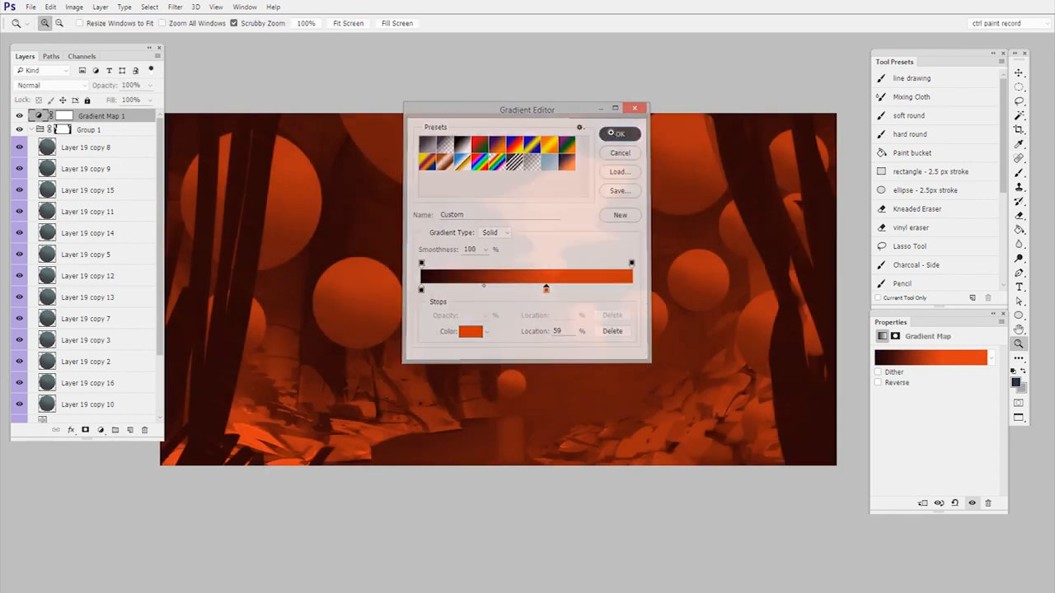
left_click(620, 133)
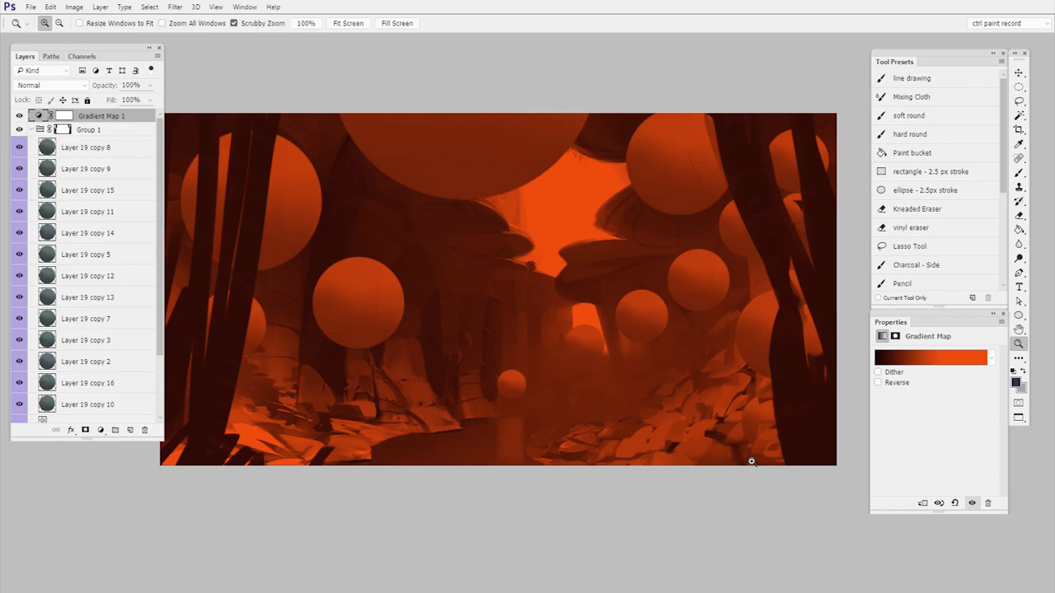
mouse_move(619, 441)
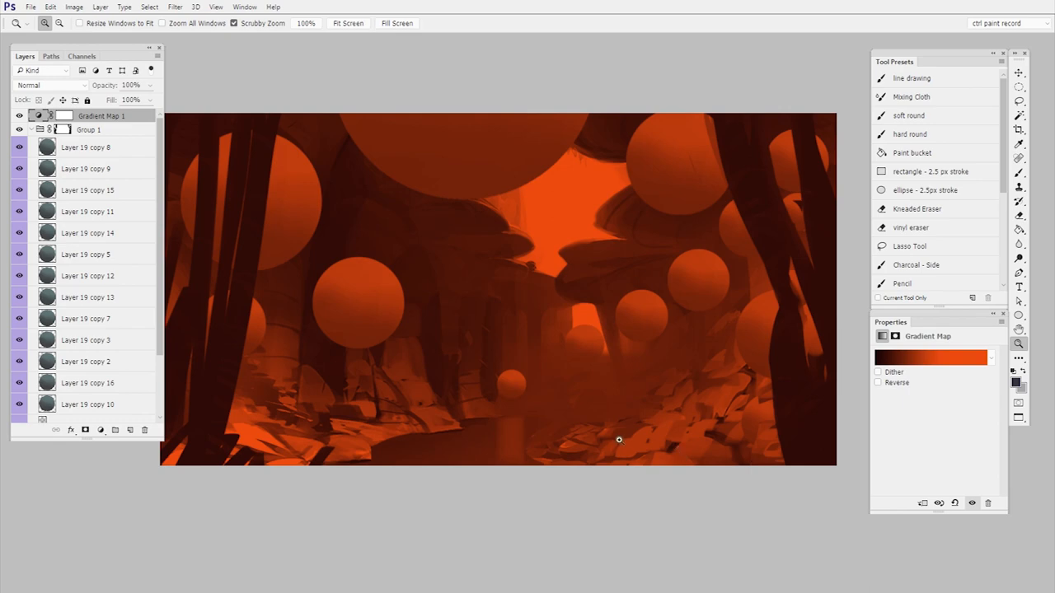
left_click(19, 115)
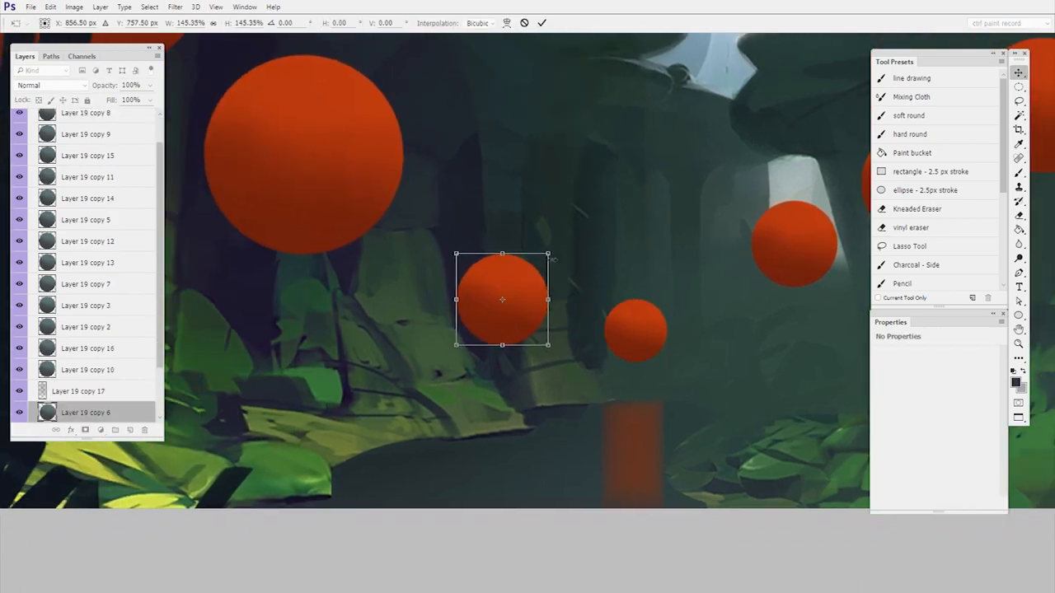
Duplicate a small sphere lower in the scene and fit the whole canvas on screen.
left_click_drag(502, 300, 501, 412)
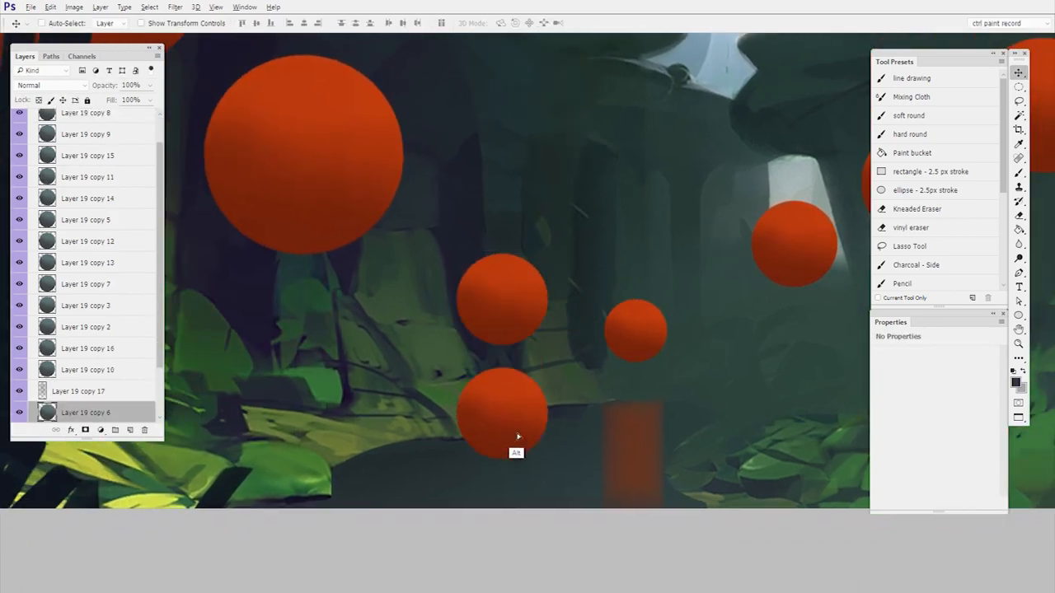
left_click(175, 7)
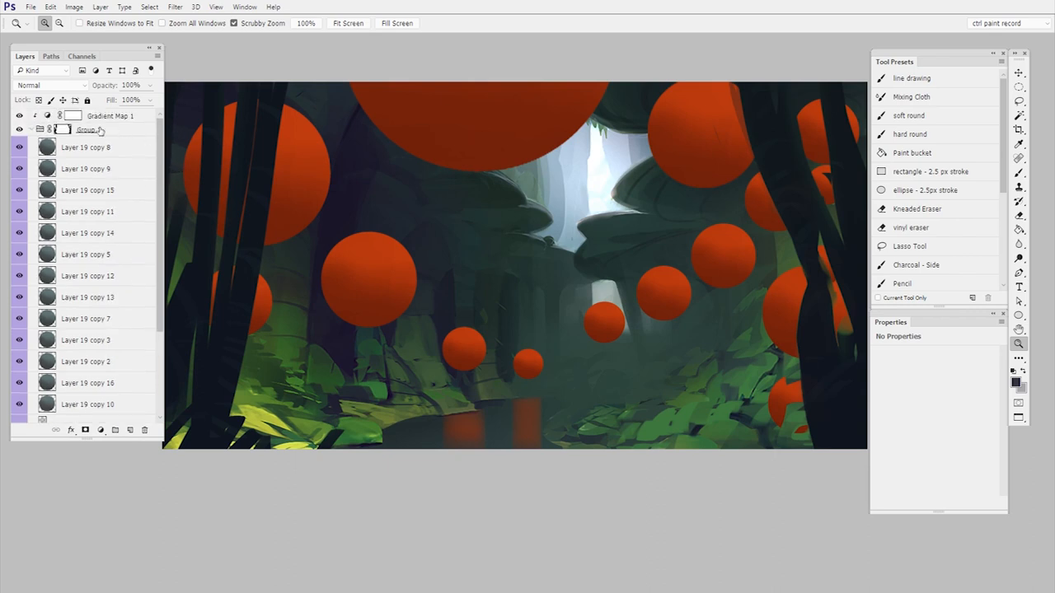
mouse_move(86, 130)
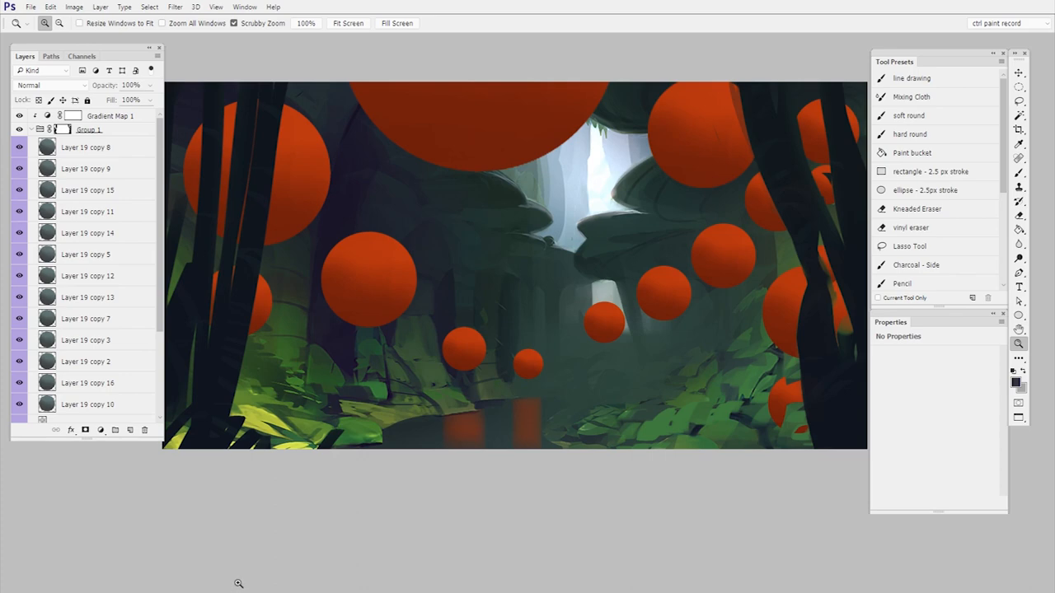
Change Gradient Map 1's orange stop to an amber colour so the spheres turn amber.
left_click(108, 116)
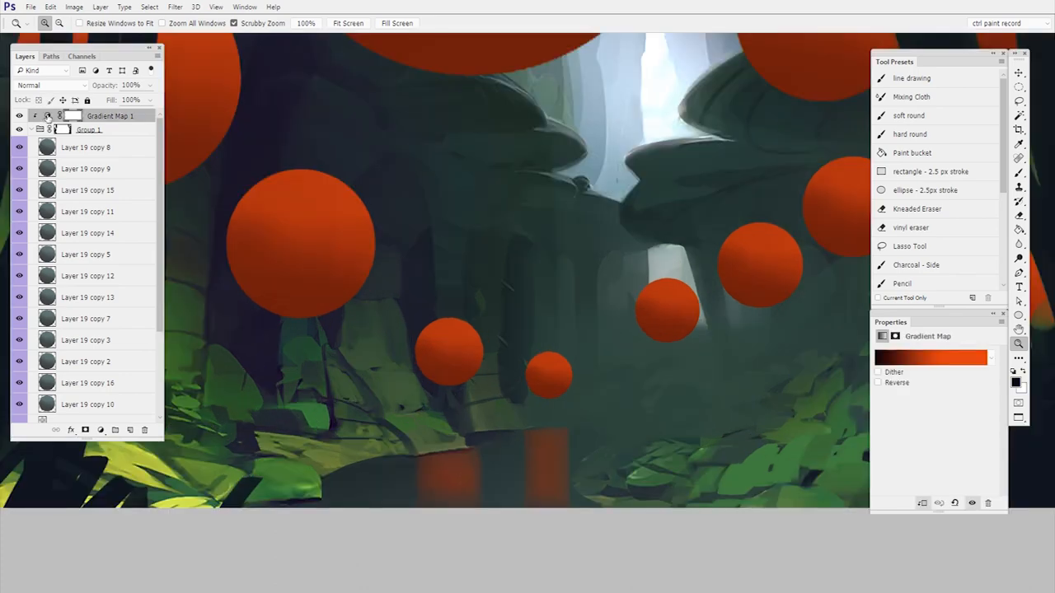
left_click(931, 356)
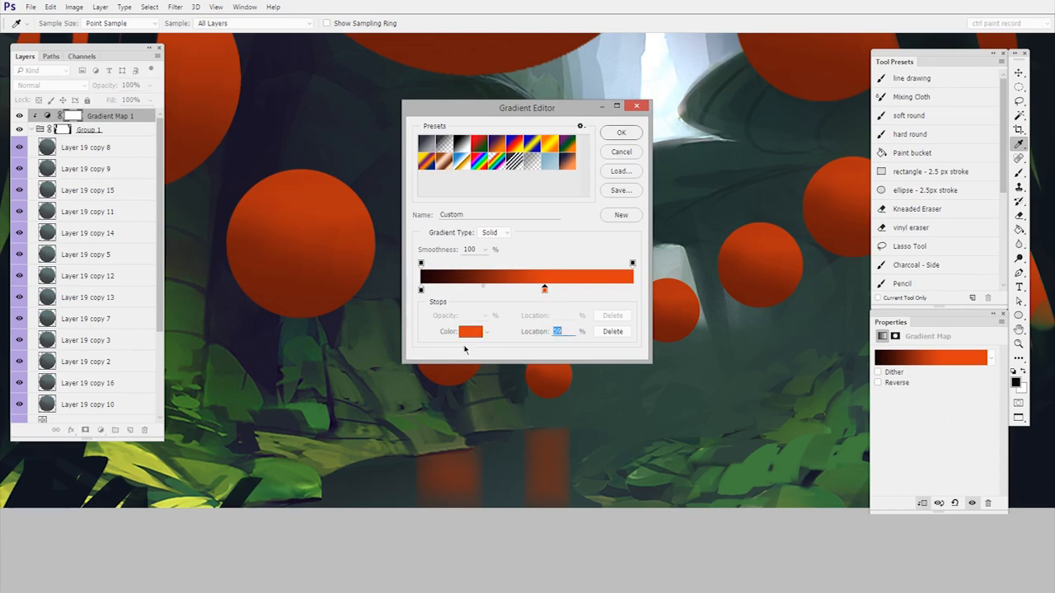
left_click(471, 331)
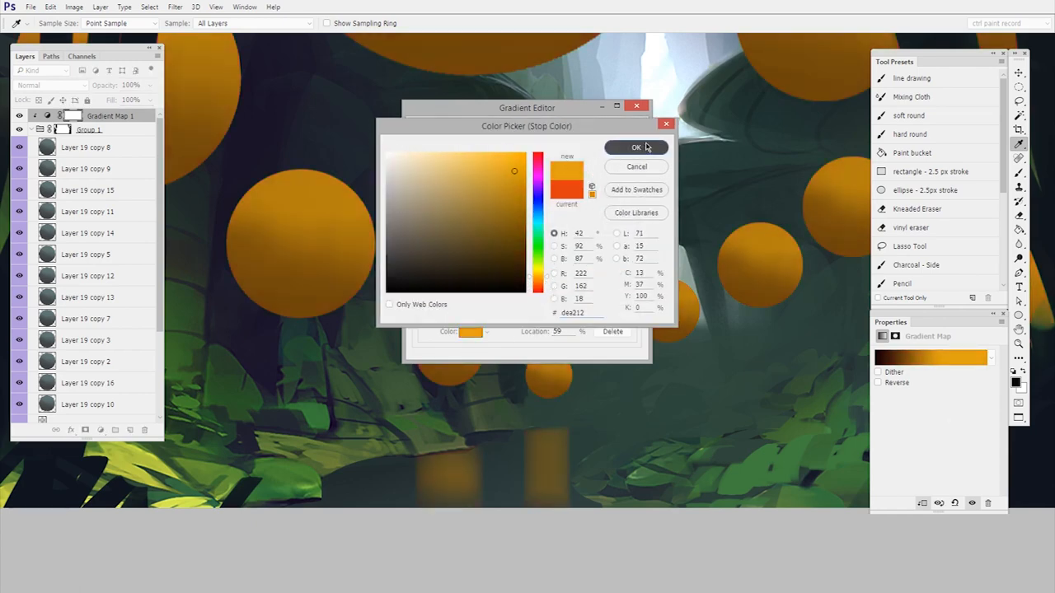
left_click(637, 147)
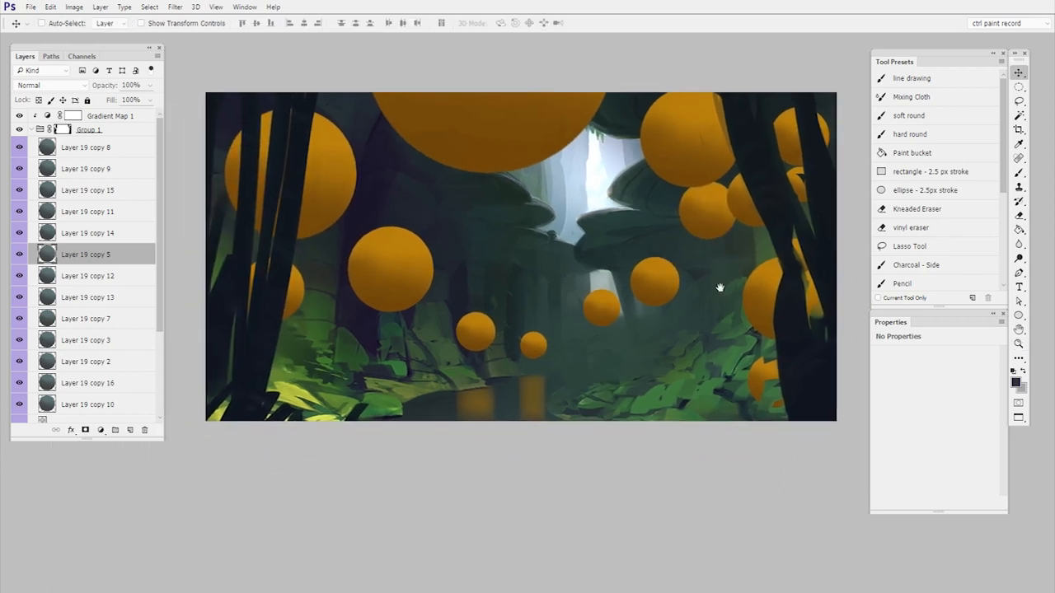
mouse_move(709, 408)
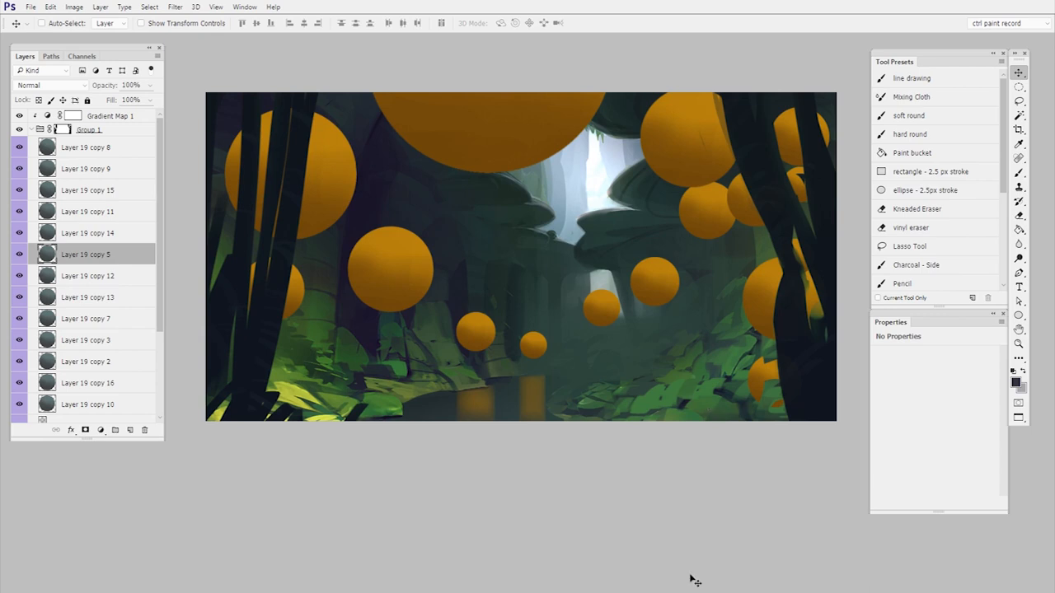
mouse_move(758, 484)
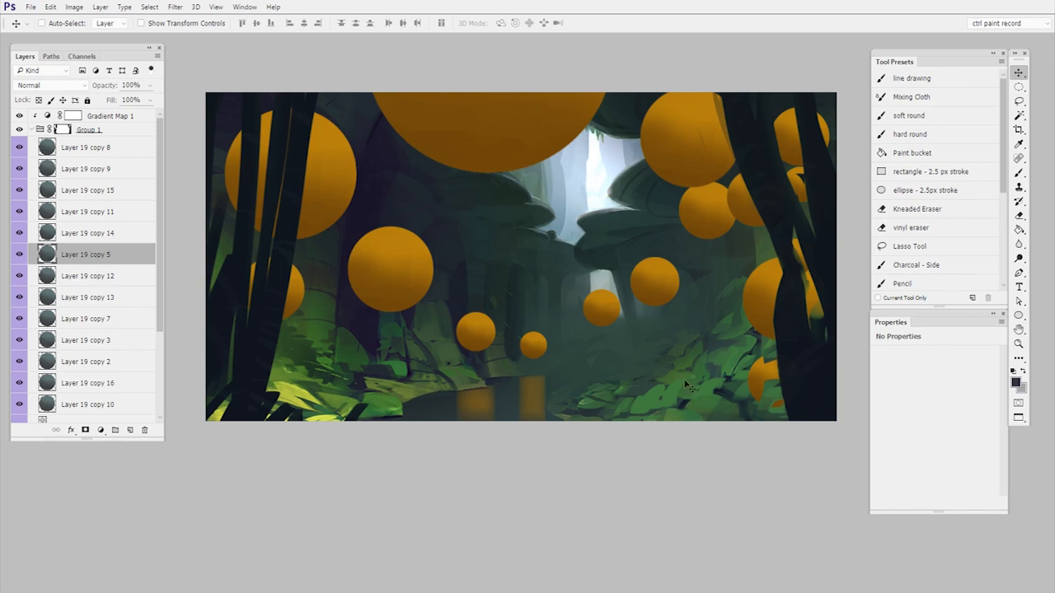
mouse_move(725, 356)
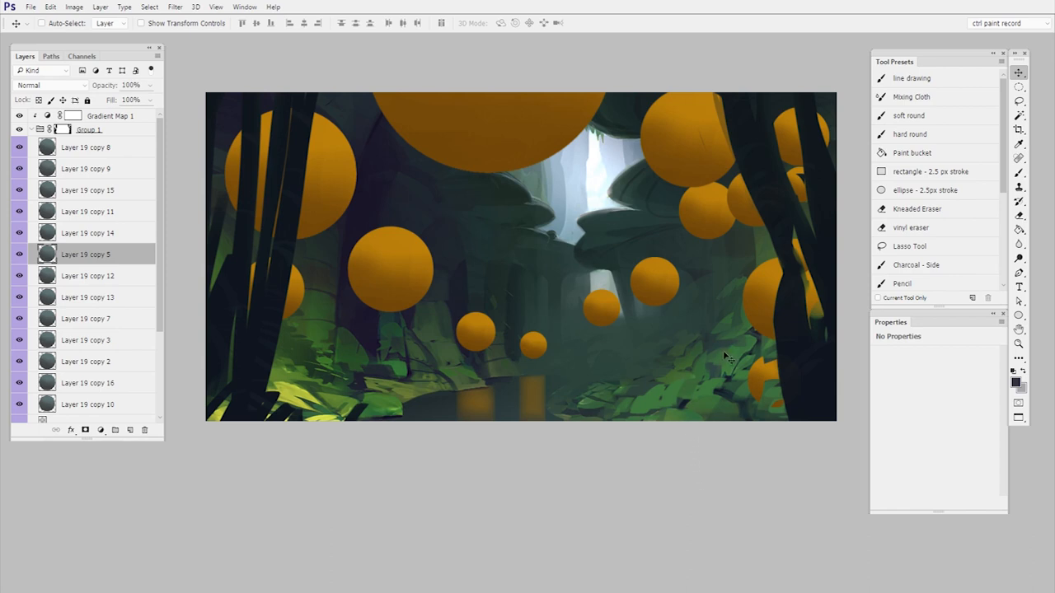
mouse_move(723, 364)
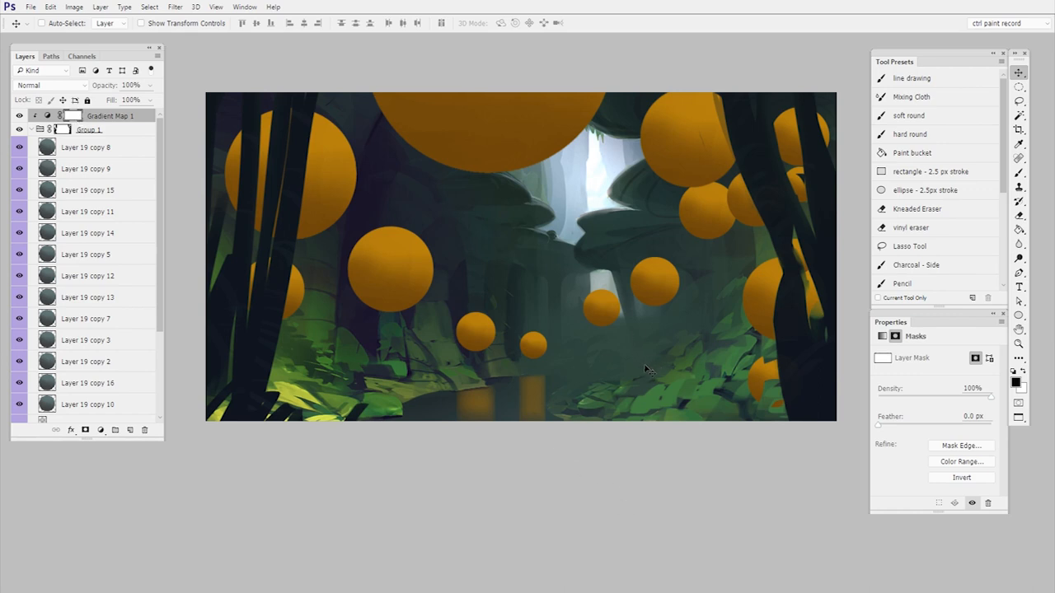
Paint mid-grey on the gradient map's mask over the distant spheres to fade them.
left_click(1019, 173)
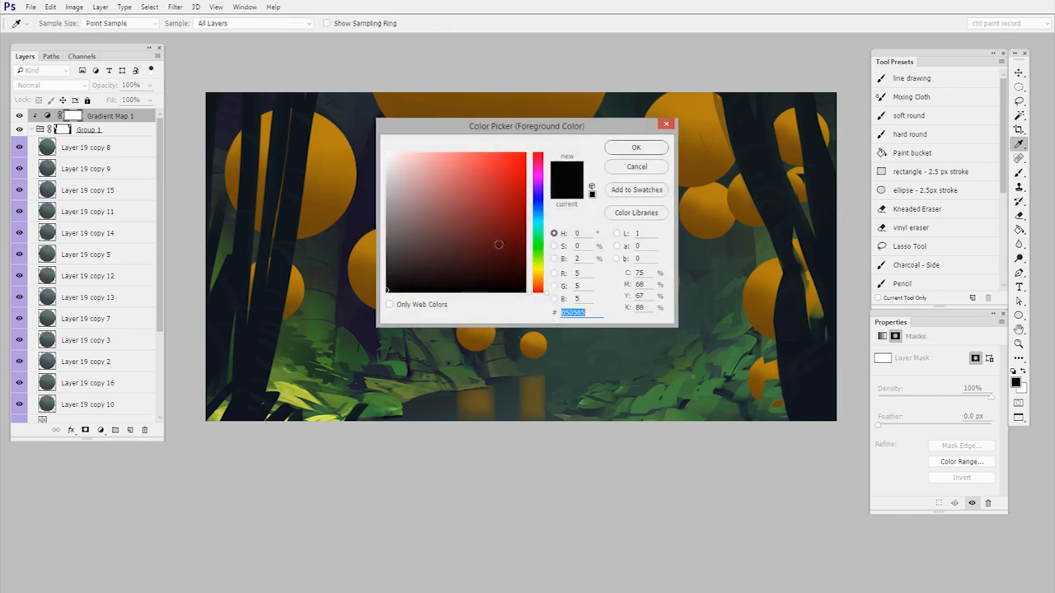
left_click(382, 237)
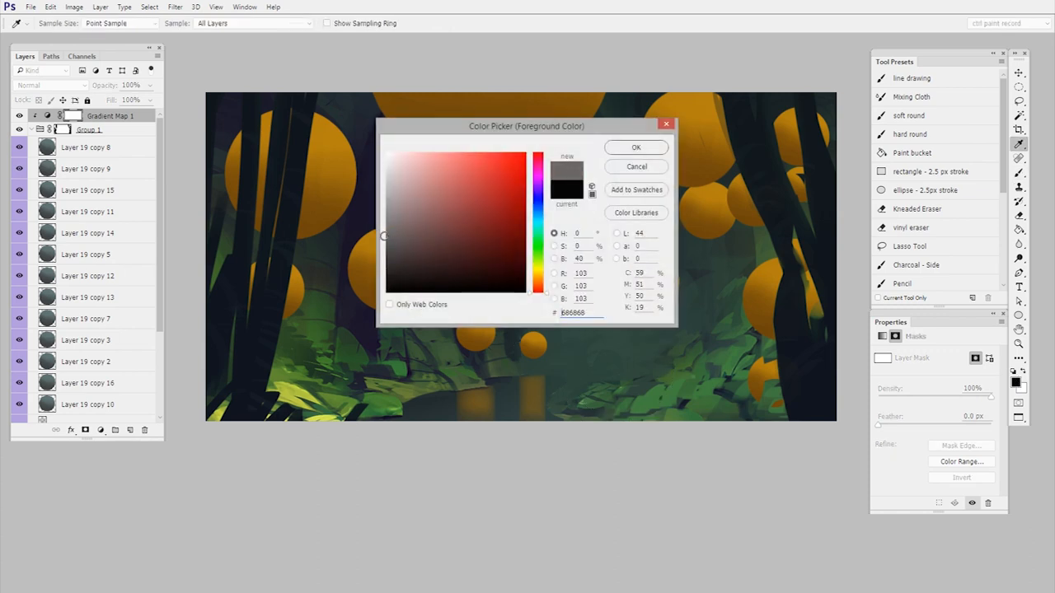
left_click(636, 147)
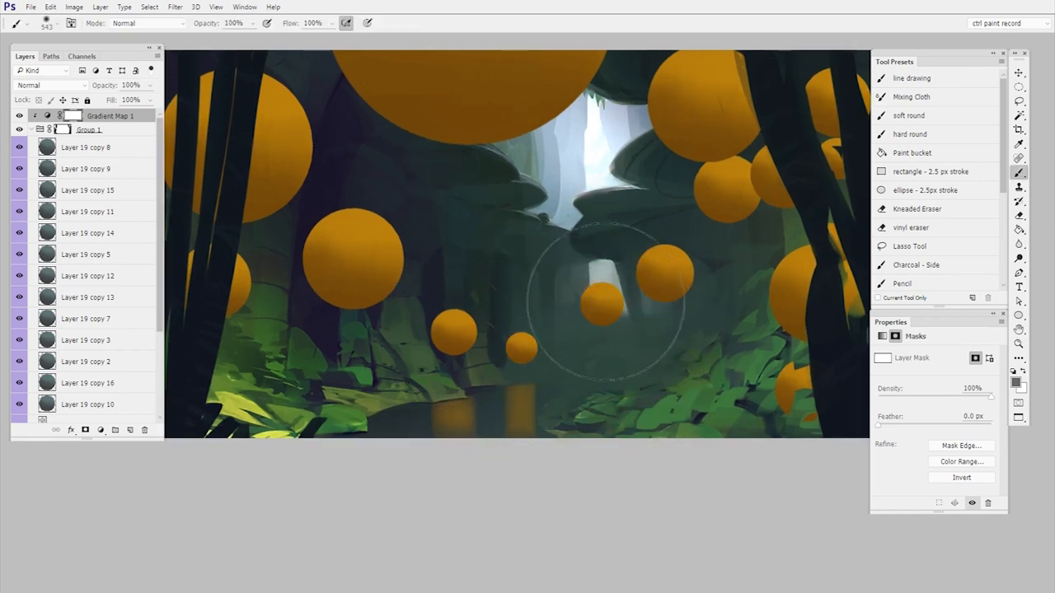
left_click_drag(606, 314, 474, 333)
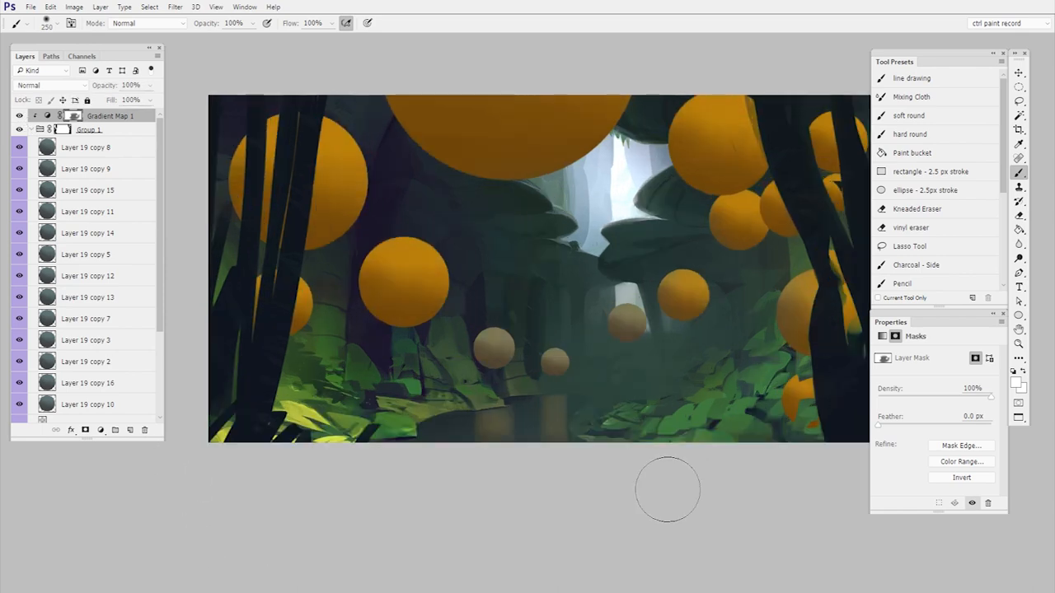
Create a green rectangle shape layer over the spheres and set its blend mode to Color.
left_click(1018, 315)
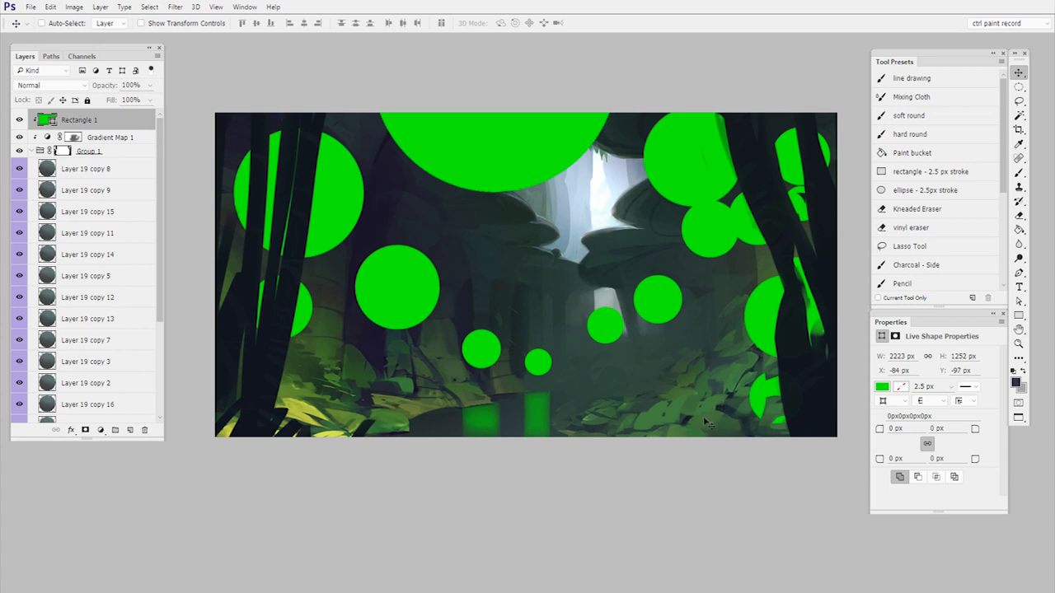
left_click(50, 86)
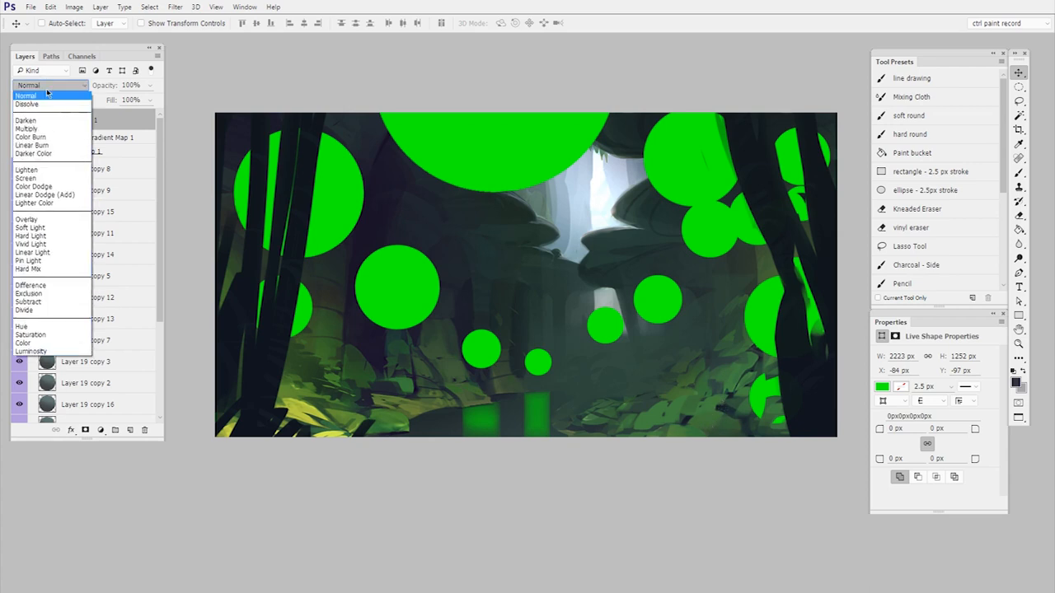
mouse_move(58, 204)
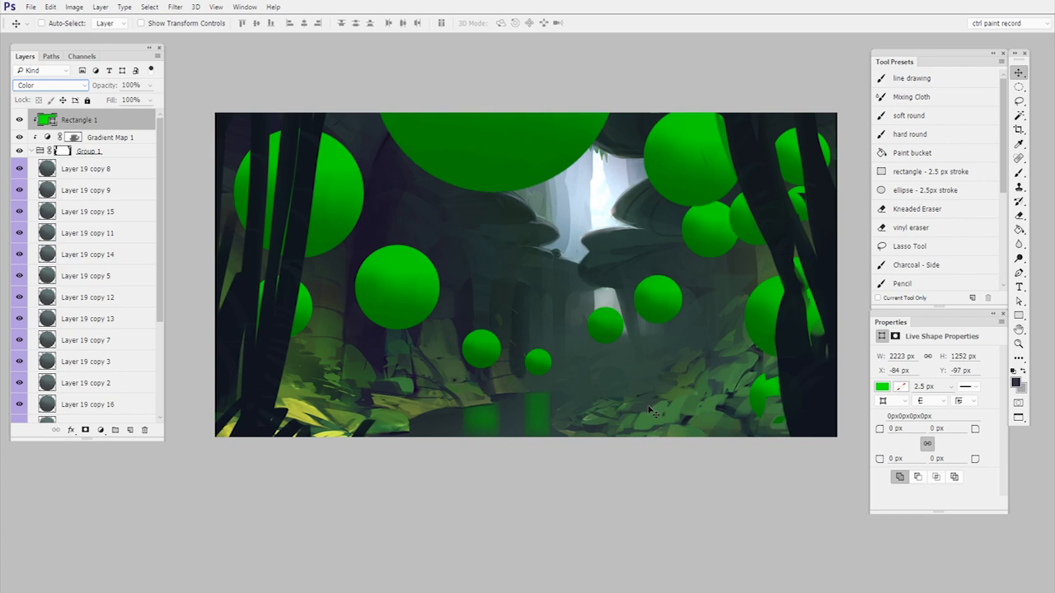
mouse_move(651, 415)
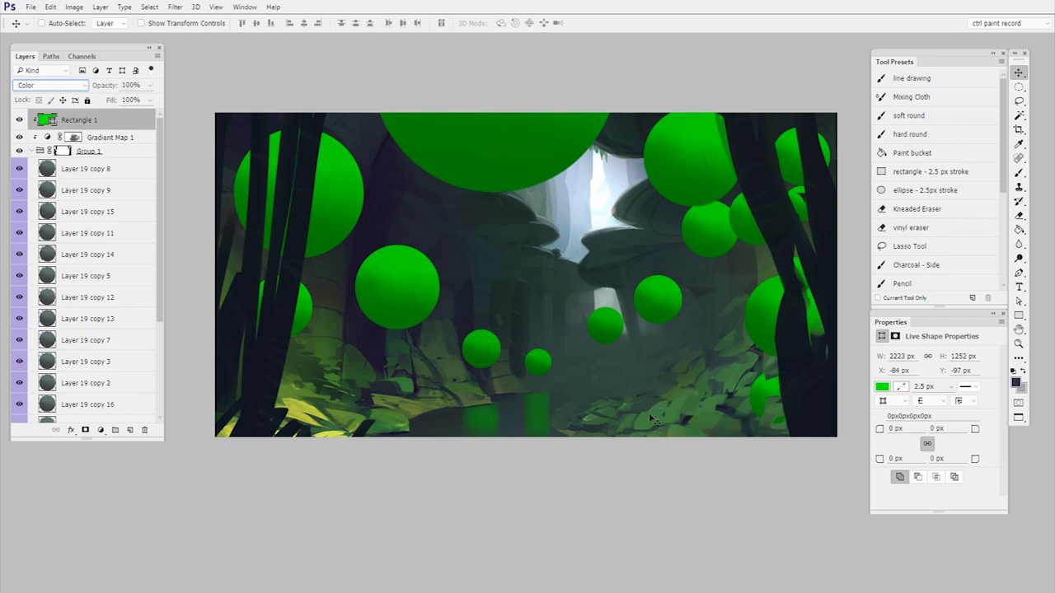
mouse_move(655, 443)
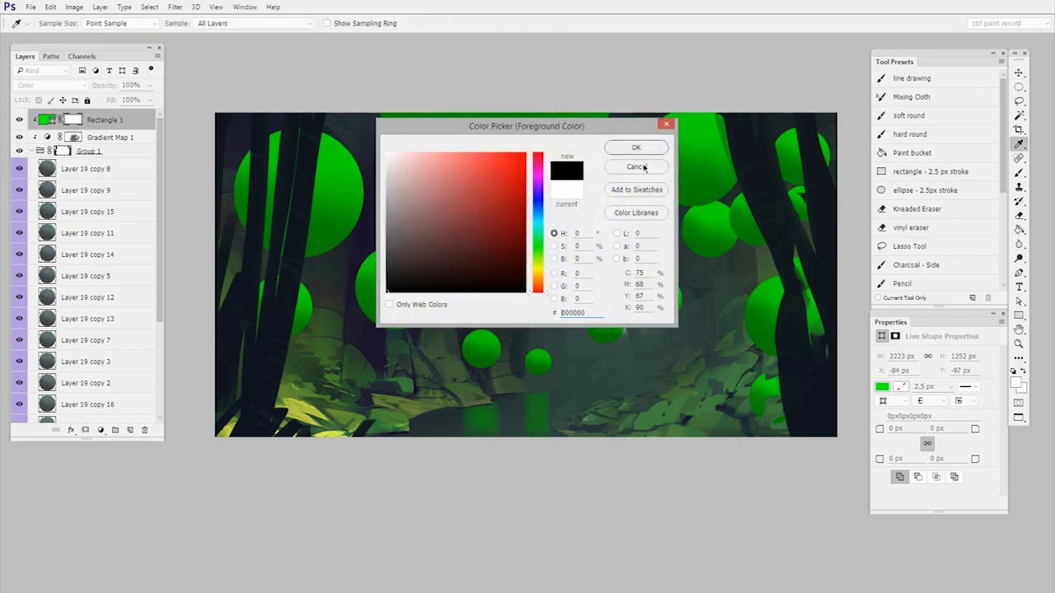
Fill Rectangle 1's mask black and paint white along the sphere bottoms for green reflected light.
left_click(636, 166)
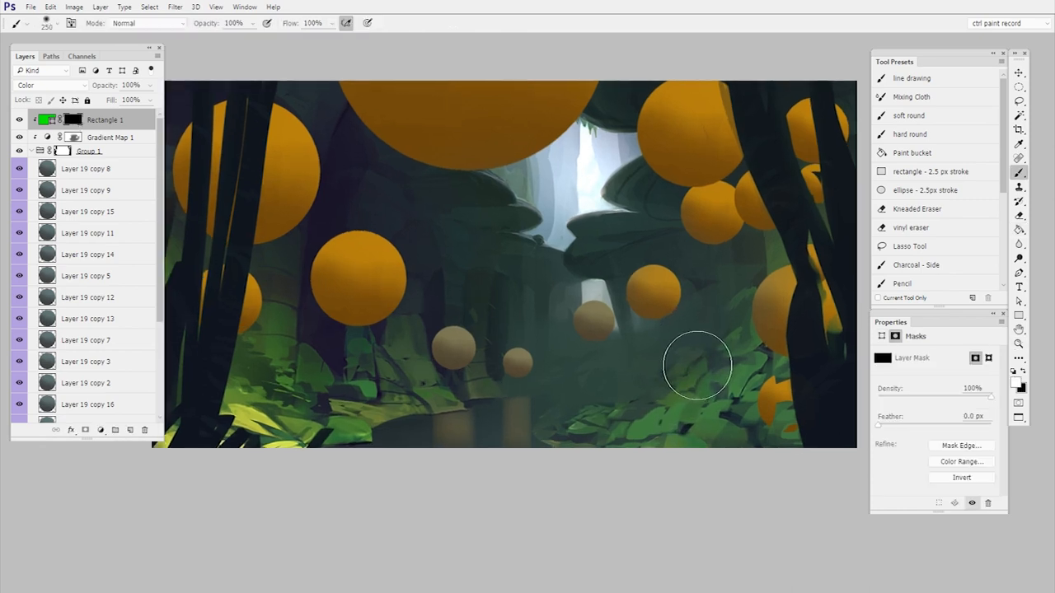
left_click(16, 7)
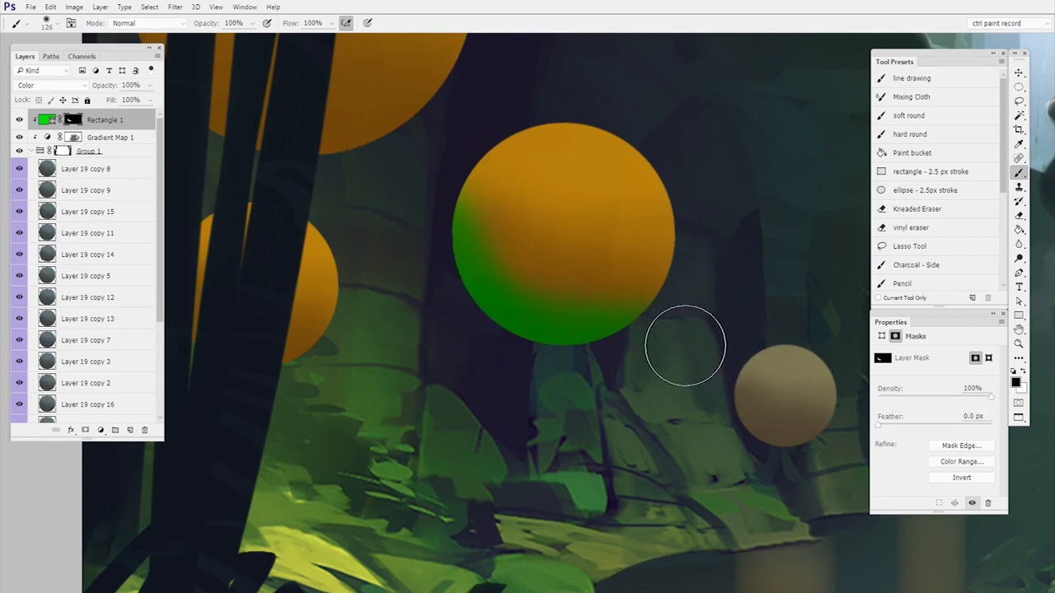
left_click_drag(683, 347, 486, 173)
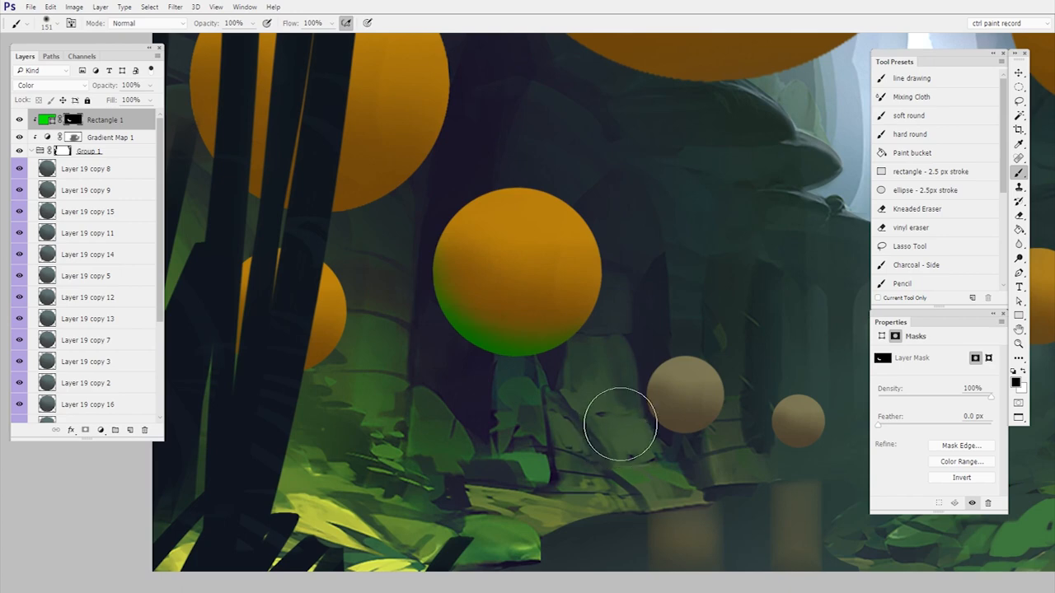
mouse_move(561, 382)
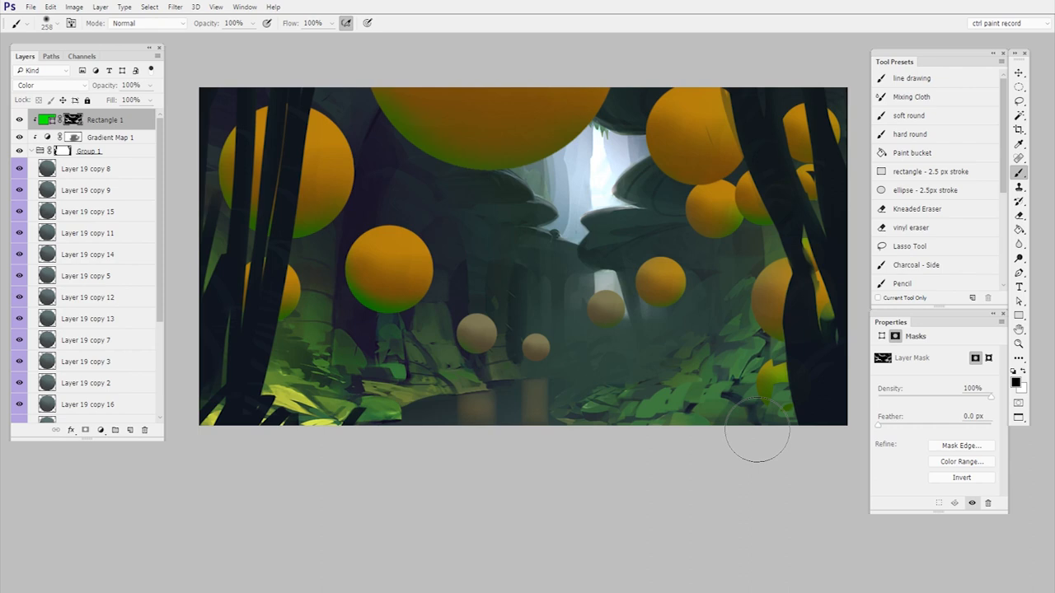
left_click(880, 386)
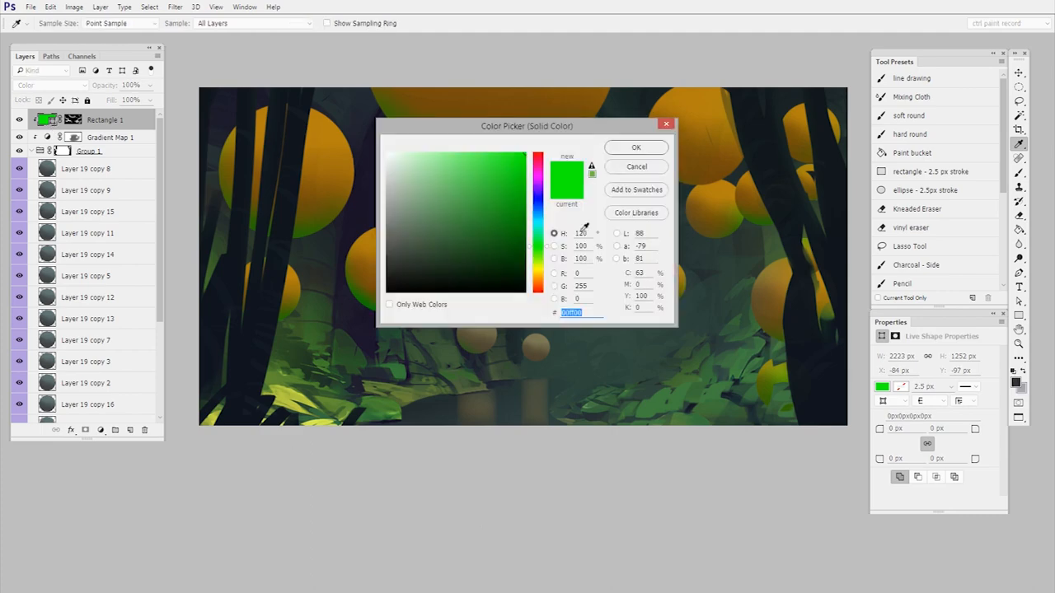
Change Rectangle 1's fill to a softer, greyer green for the reflected light.
left_click_drag(527, 125, 662, 320)
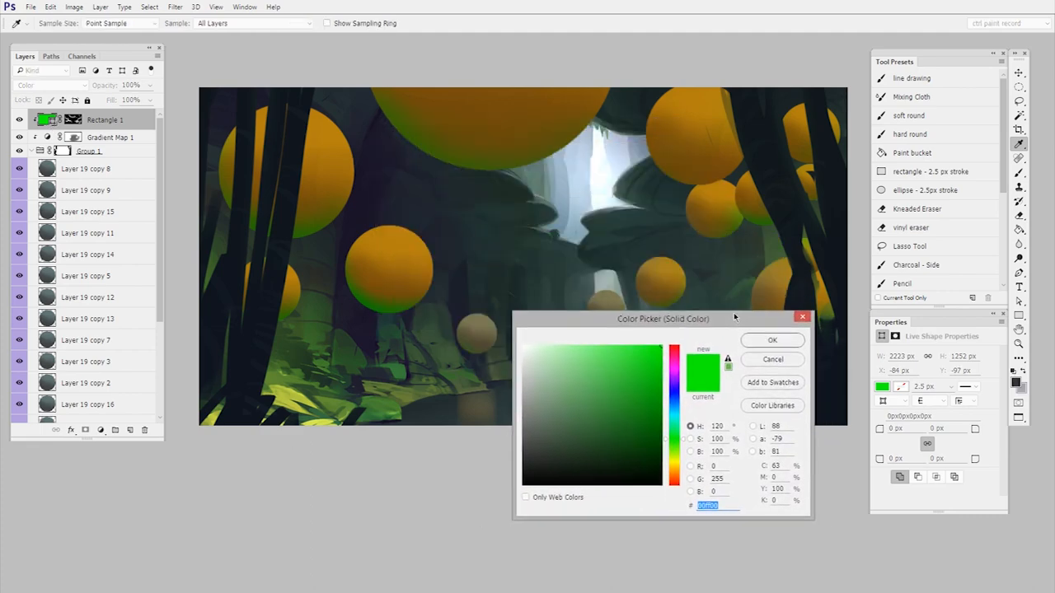
mouse_move(679, 438)
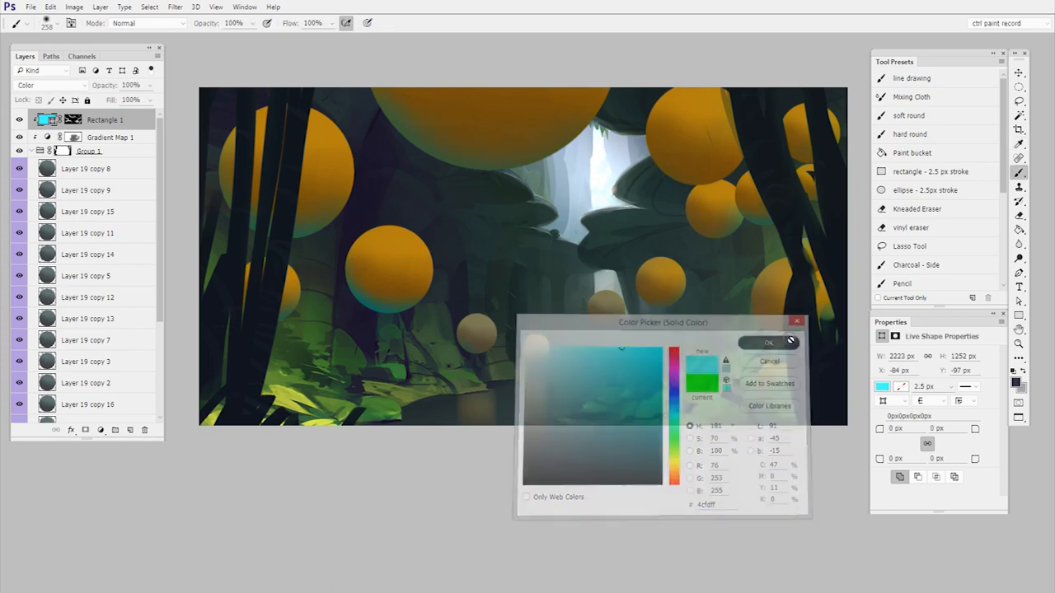
left_click(768, 341)
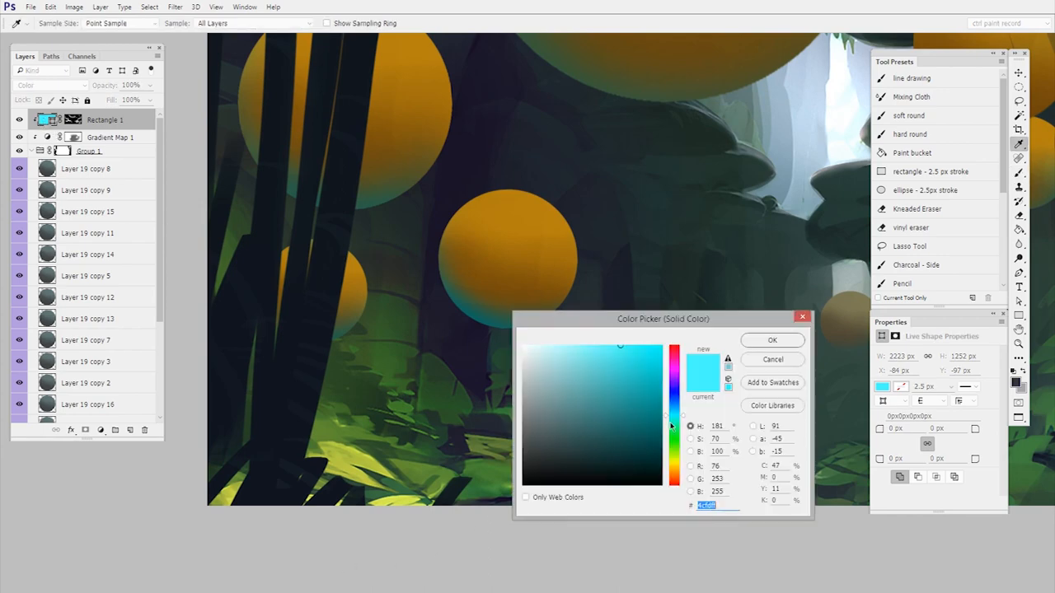
left_click(626, 375)
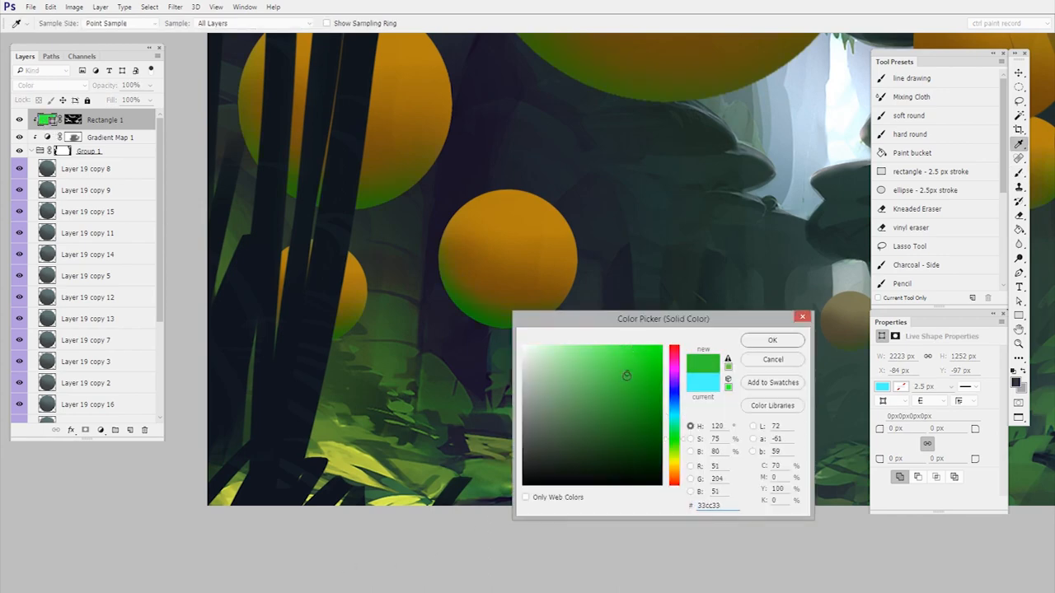
left_click(600, 373)
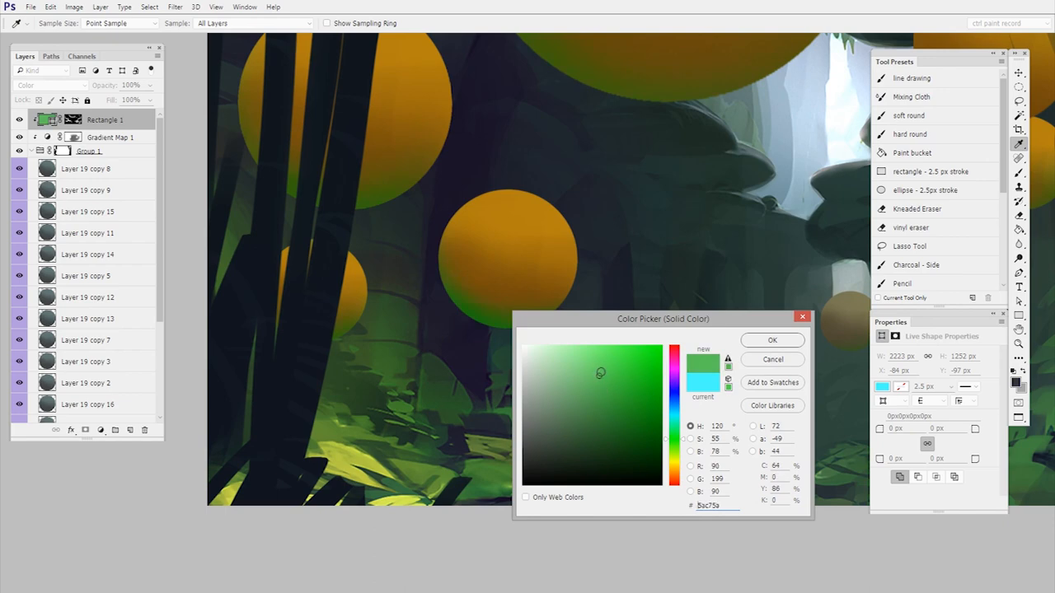
left_click(771, 340)
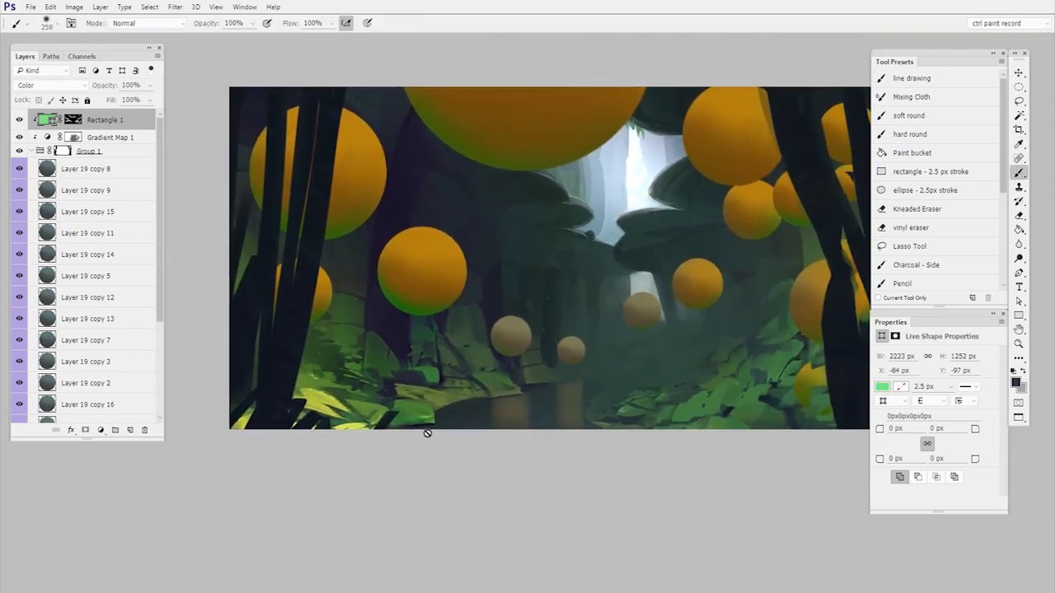
left_click(931, 356)
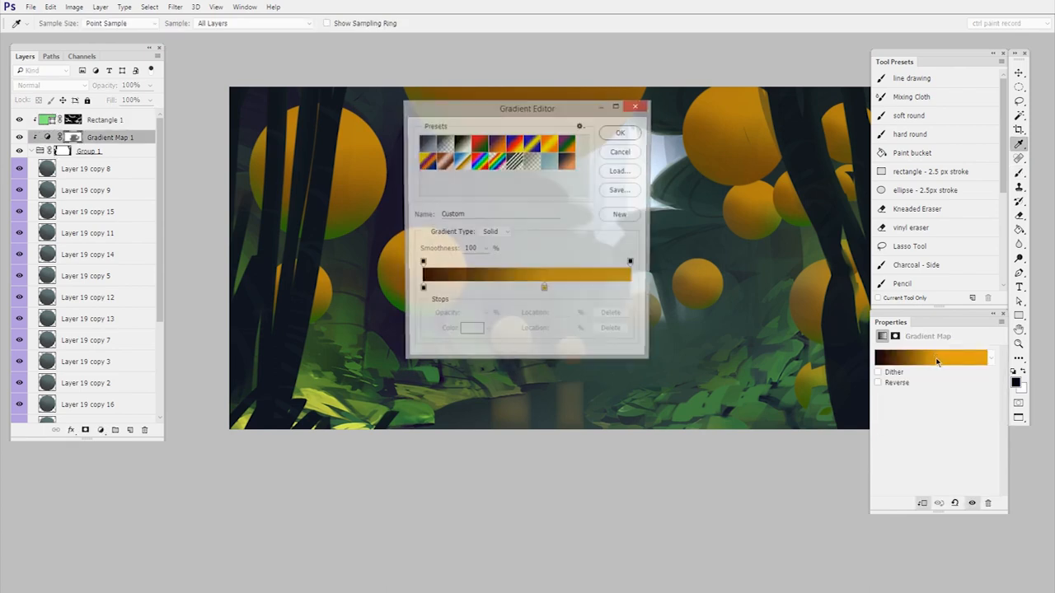
Set the gradient map's end stop to a muted teal, turning the spheres bluish-green.
left_click_drag(527, 109, 762, 210)
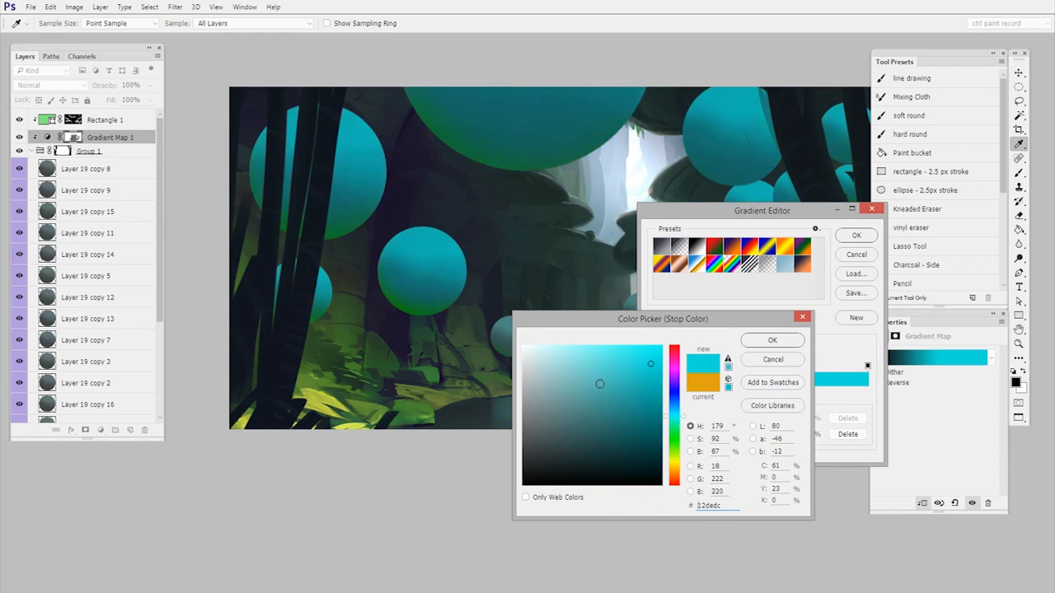
left_click(589, 372)
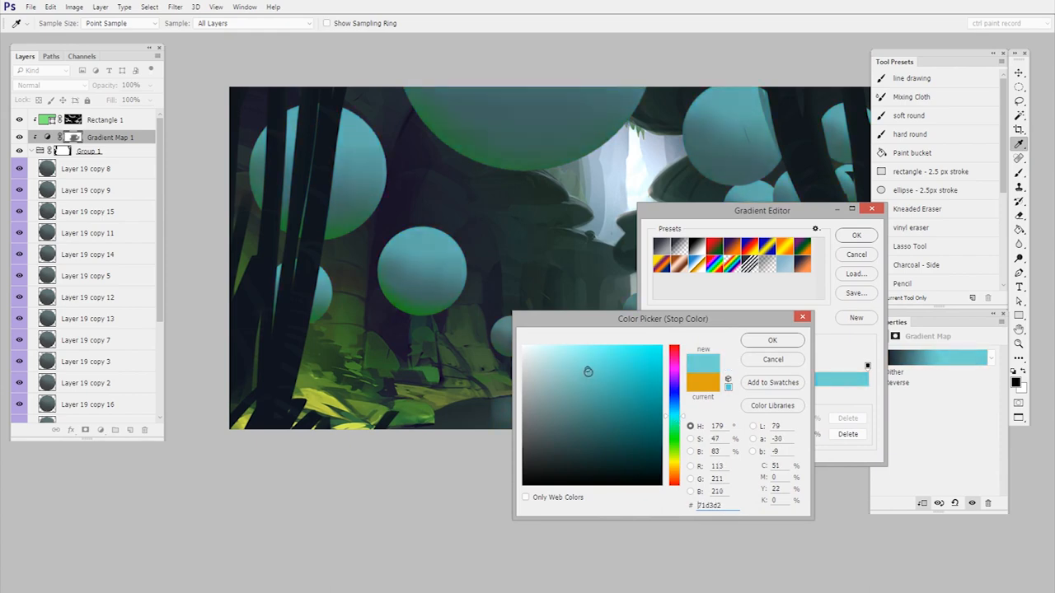